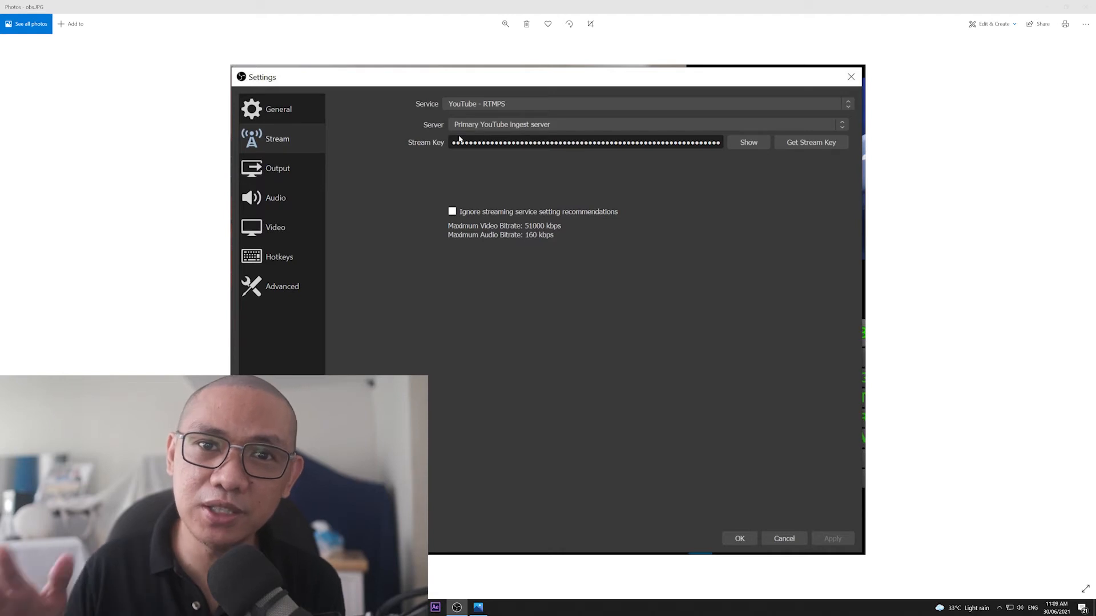
mouse_move(350, 183)
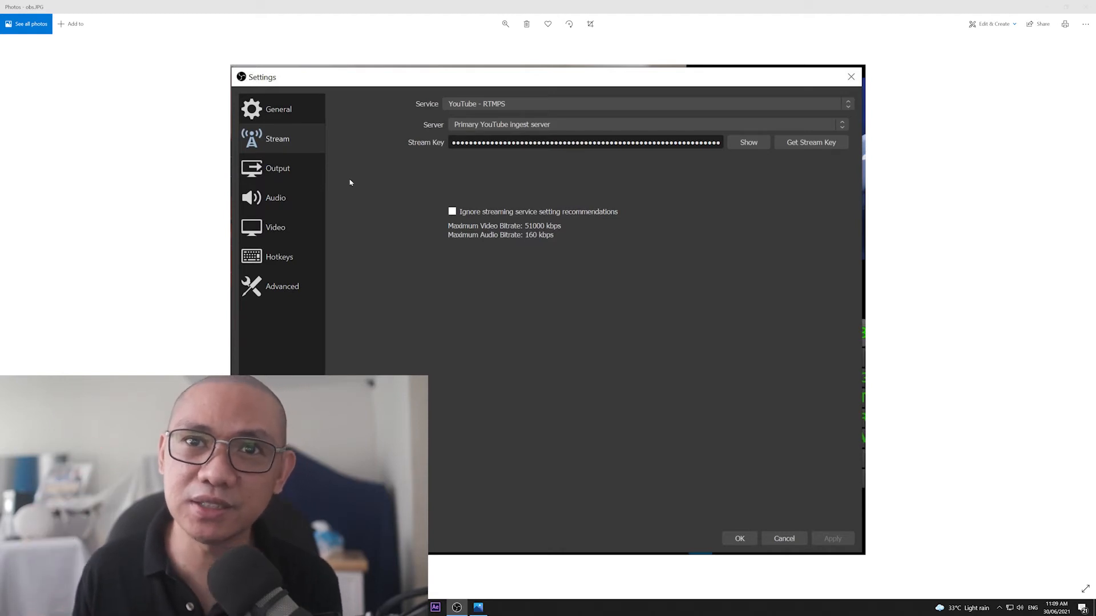
mouse_move(513, 116)
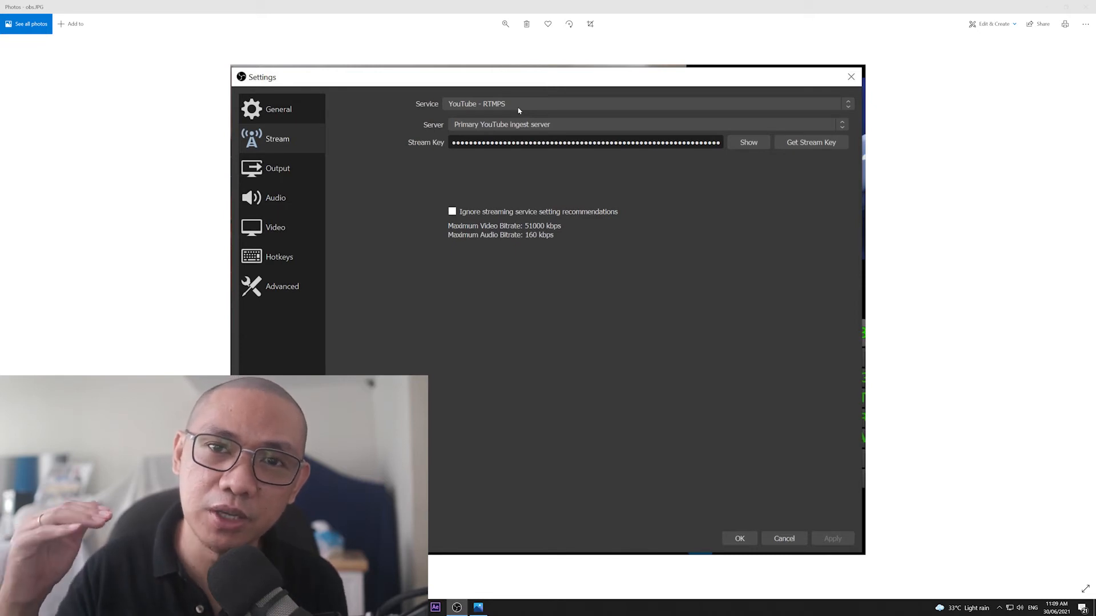
mouse_move(316, 153)
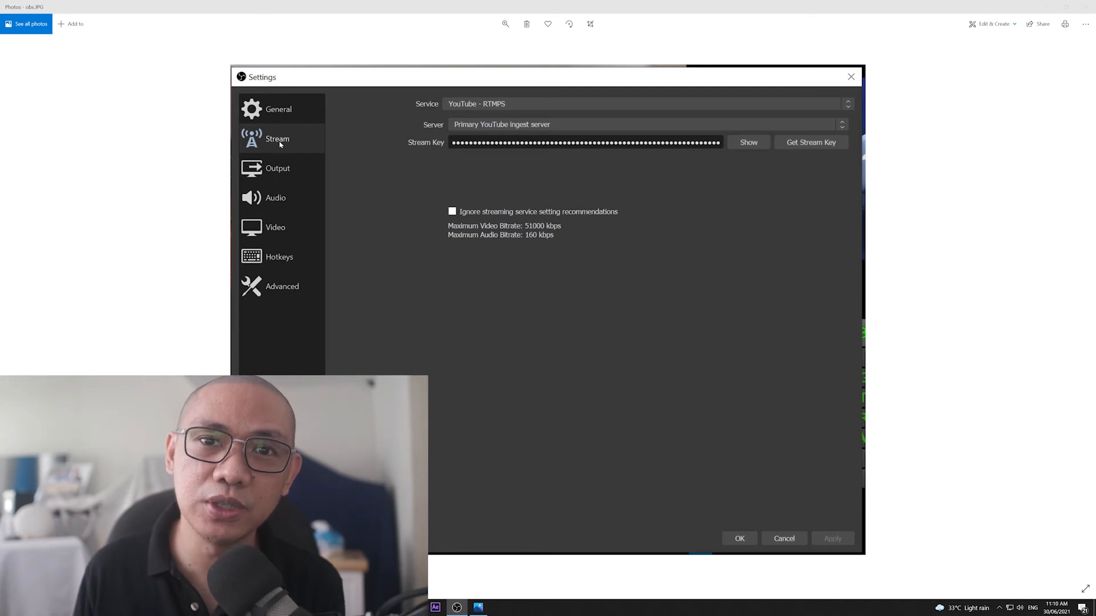
mouse_move(498, 110)
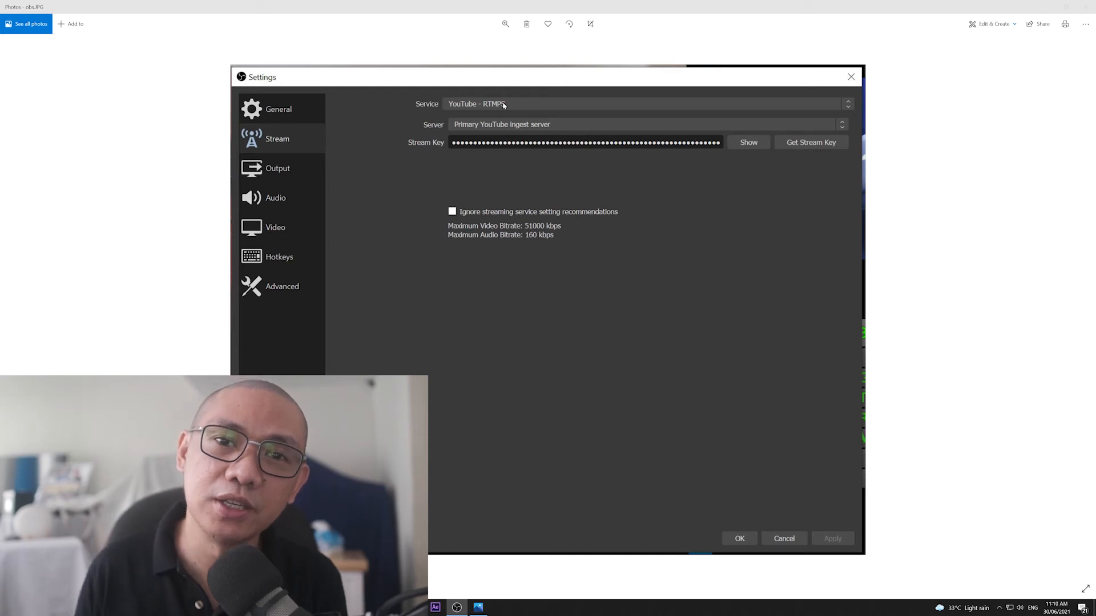
mouse_move(277, 228)
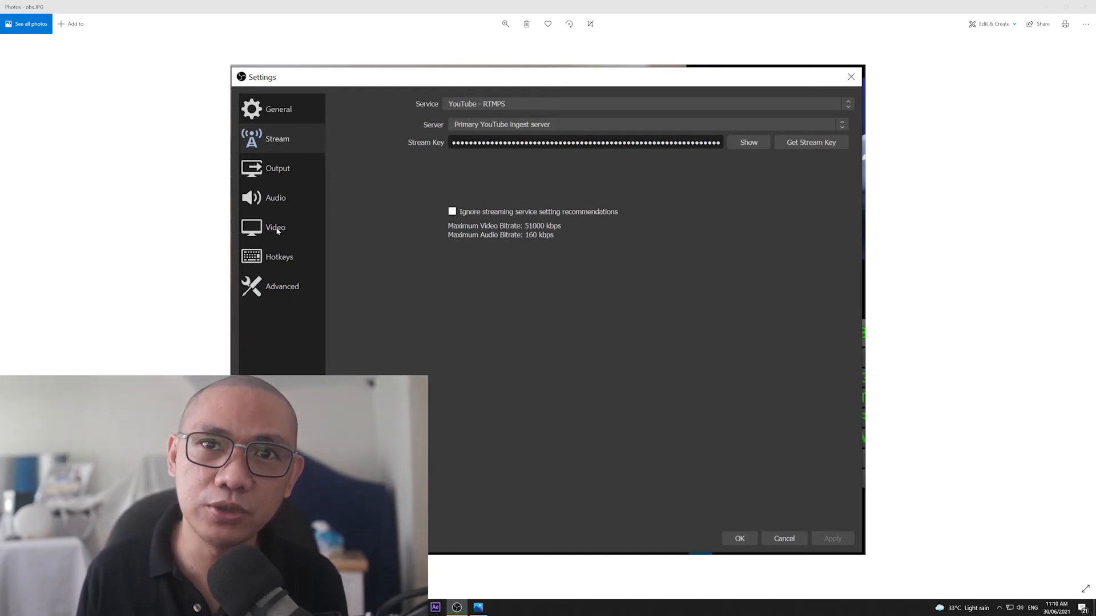